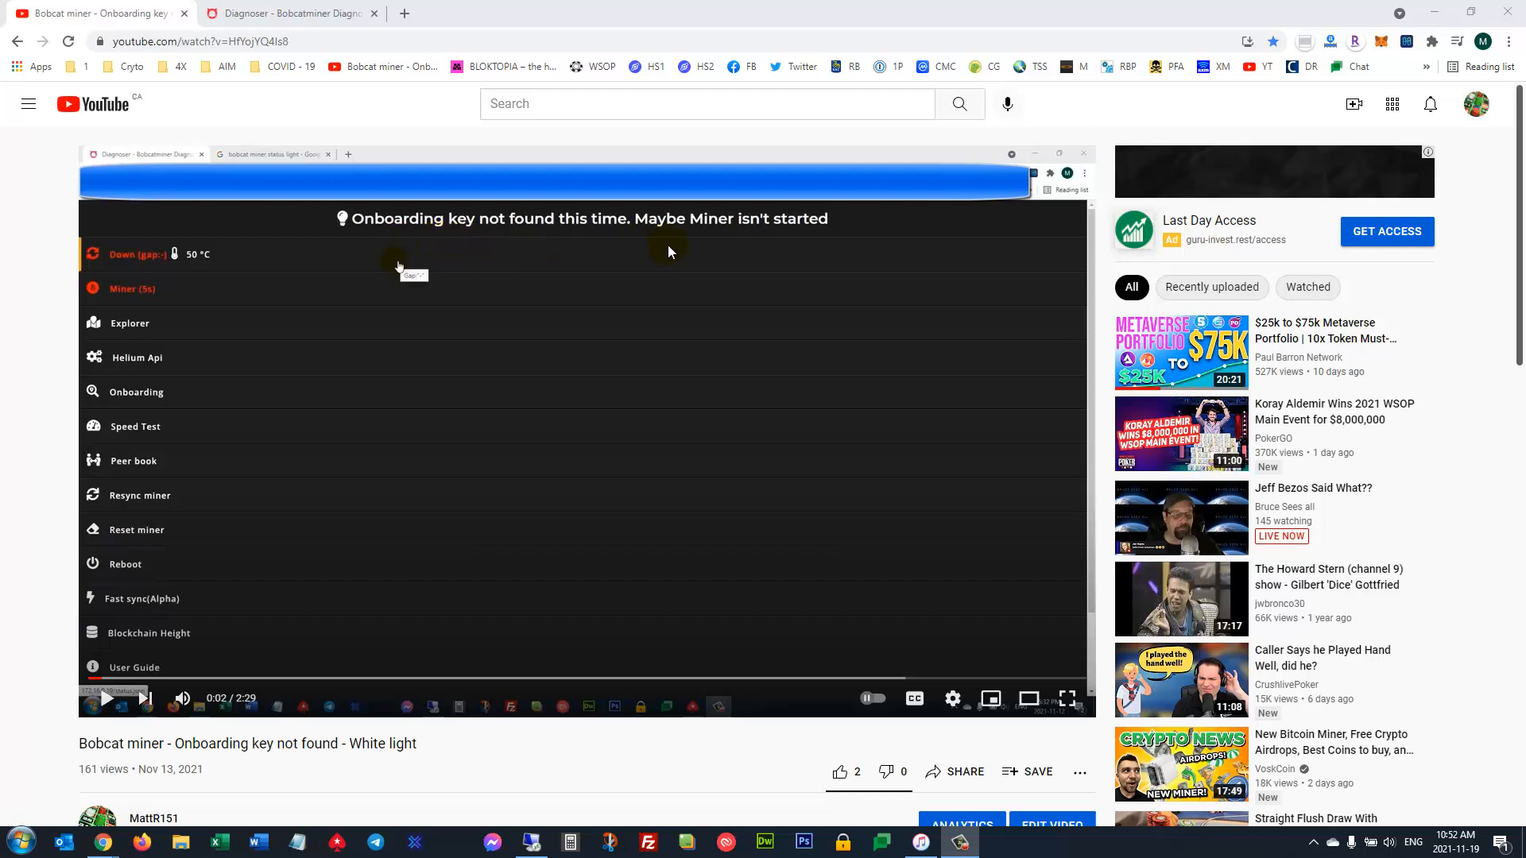
mouse_move(626, 245)
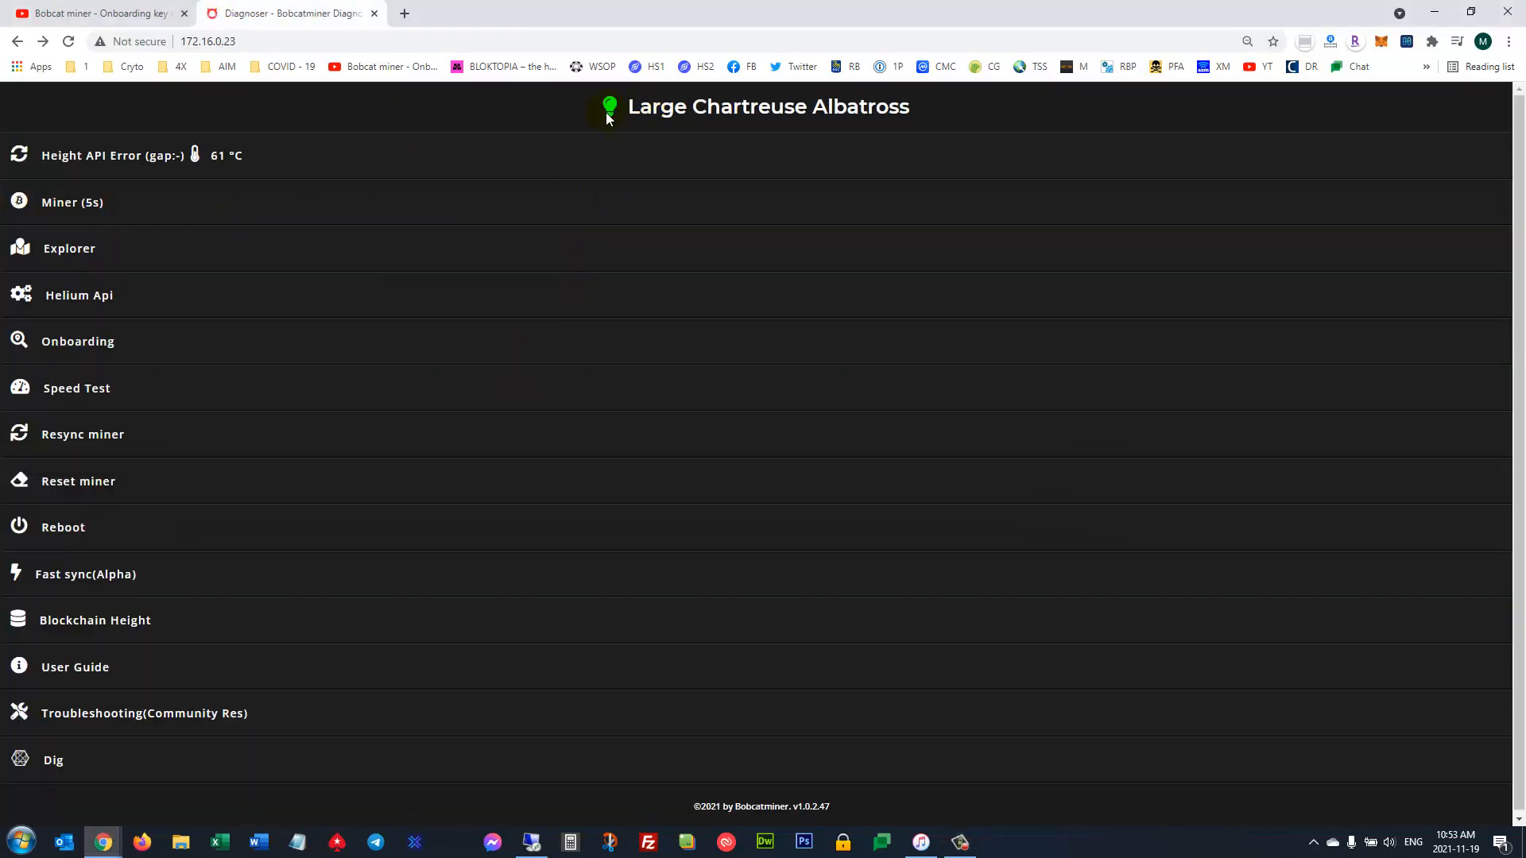
View the full miner.json status report from the green status light and review its contents
click(72, 203)
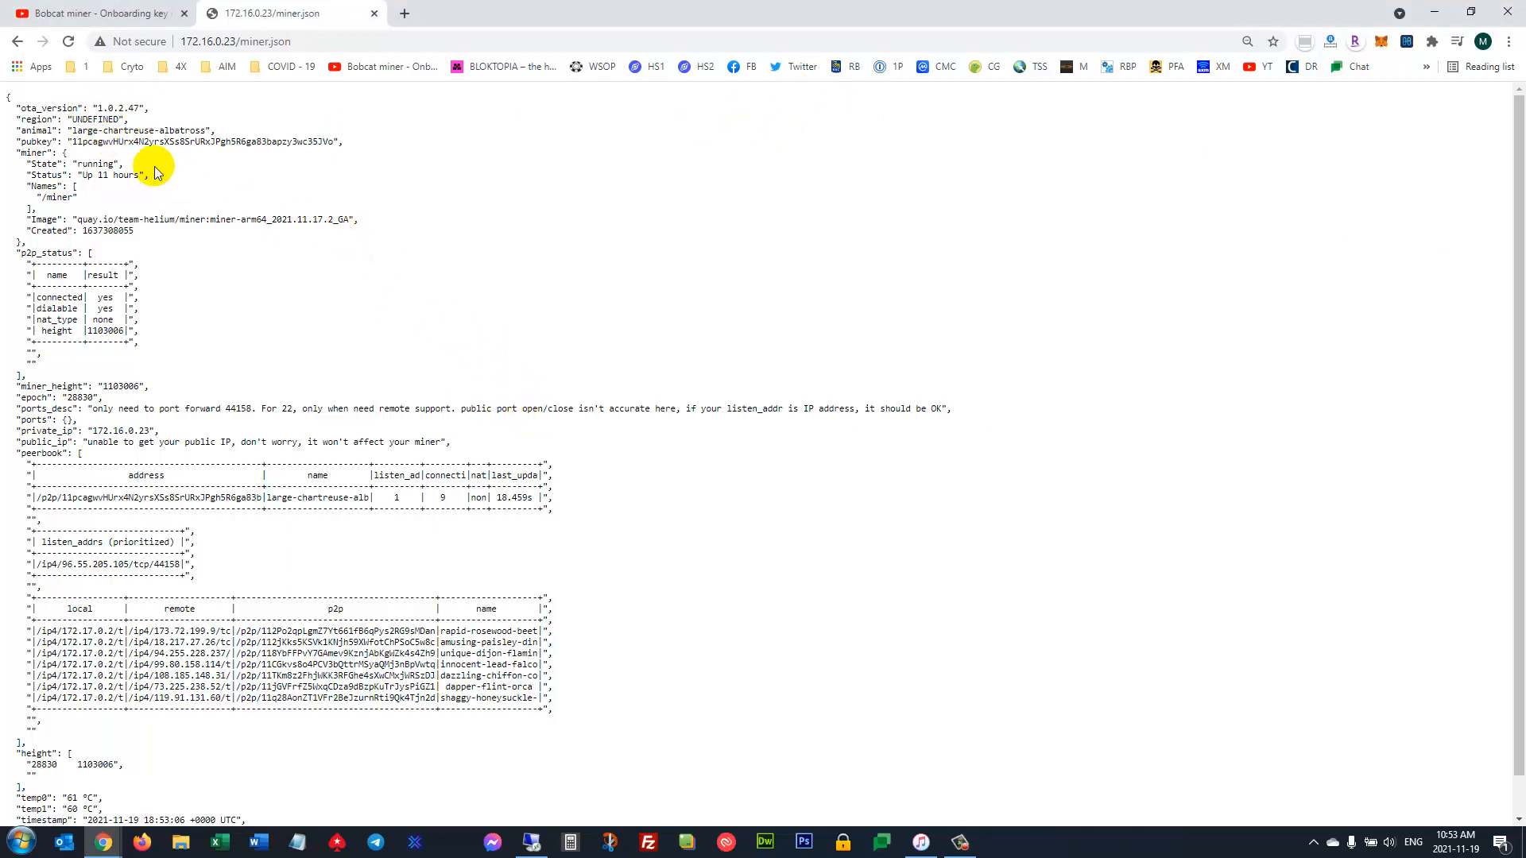
scroll(down, 3)
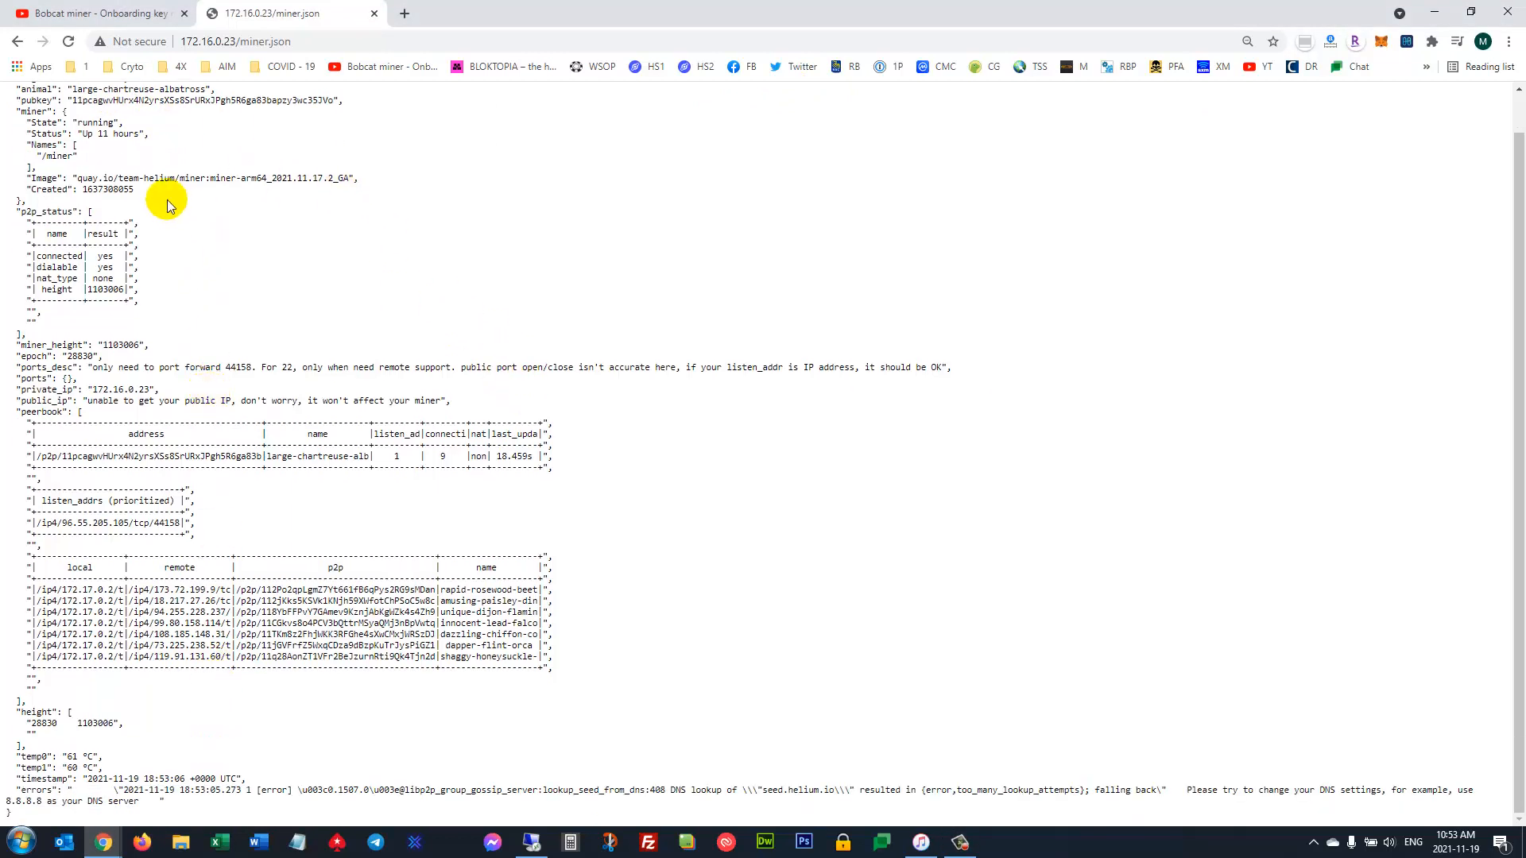
scroll(up, 3)
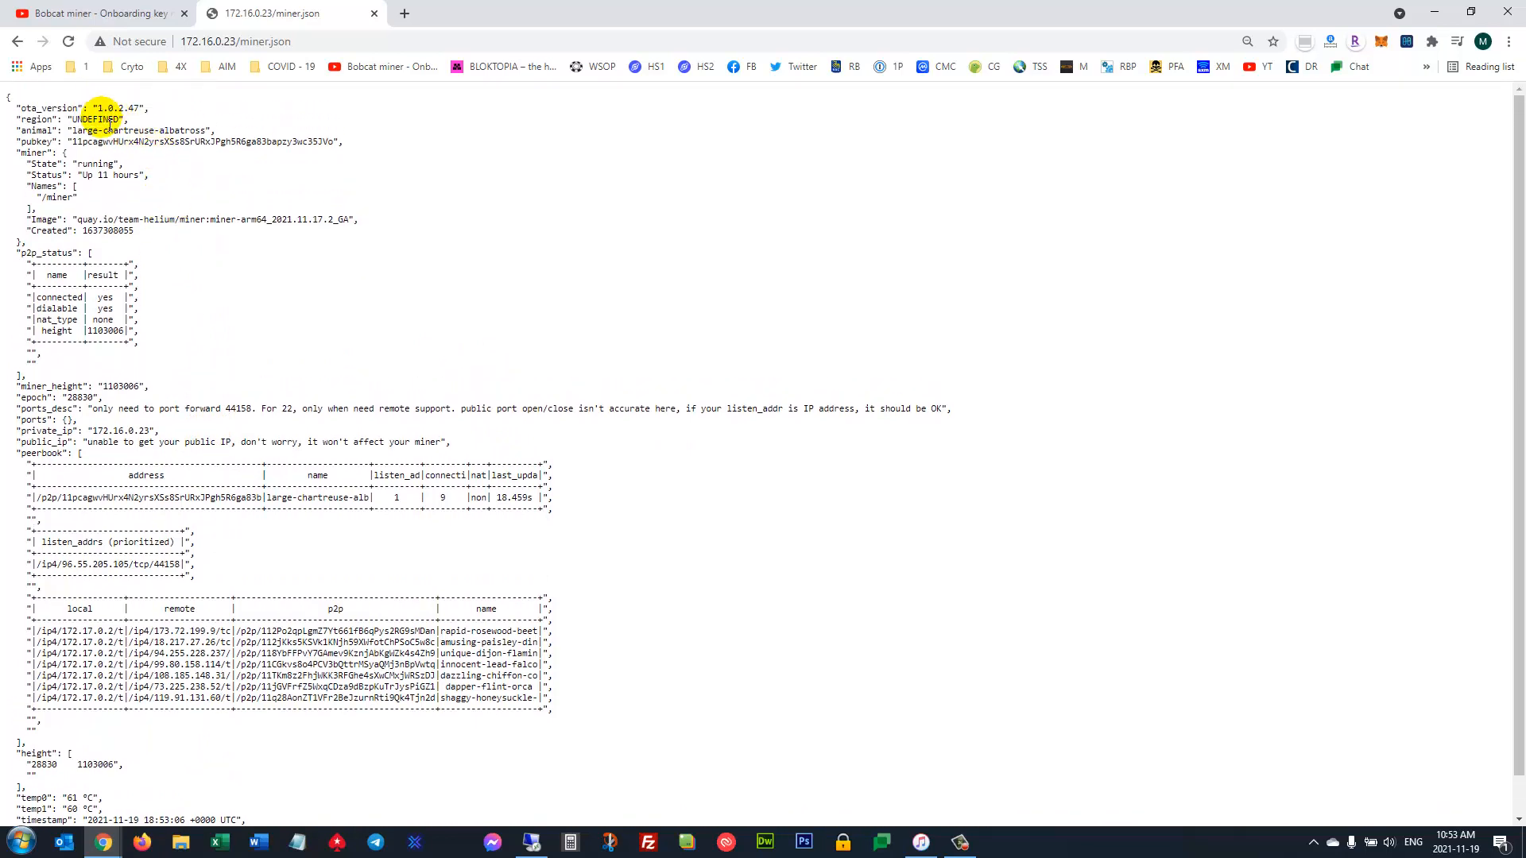
scroll(down, 3)
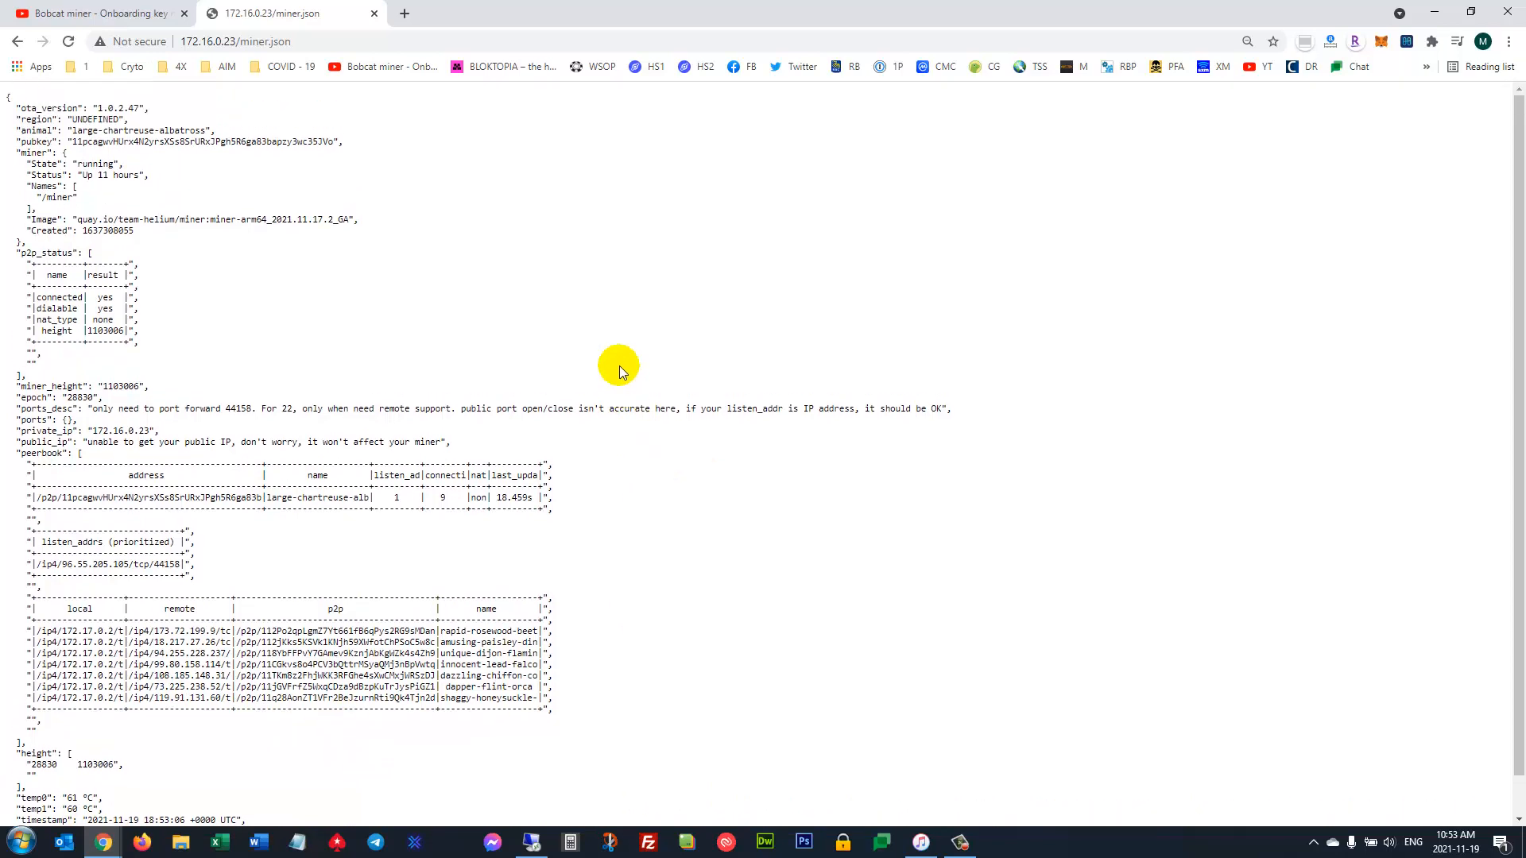
Return to the Bobcatminer Diagnoser overview for Large Chartreuse Albatross via the browser tabs
click(96, 16)
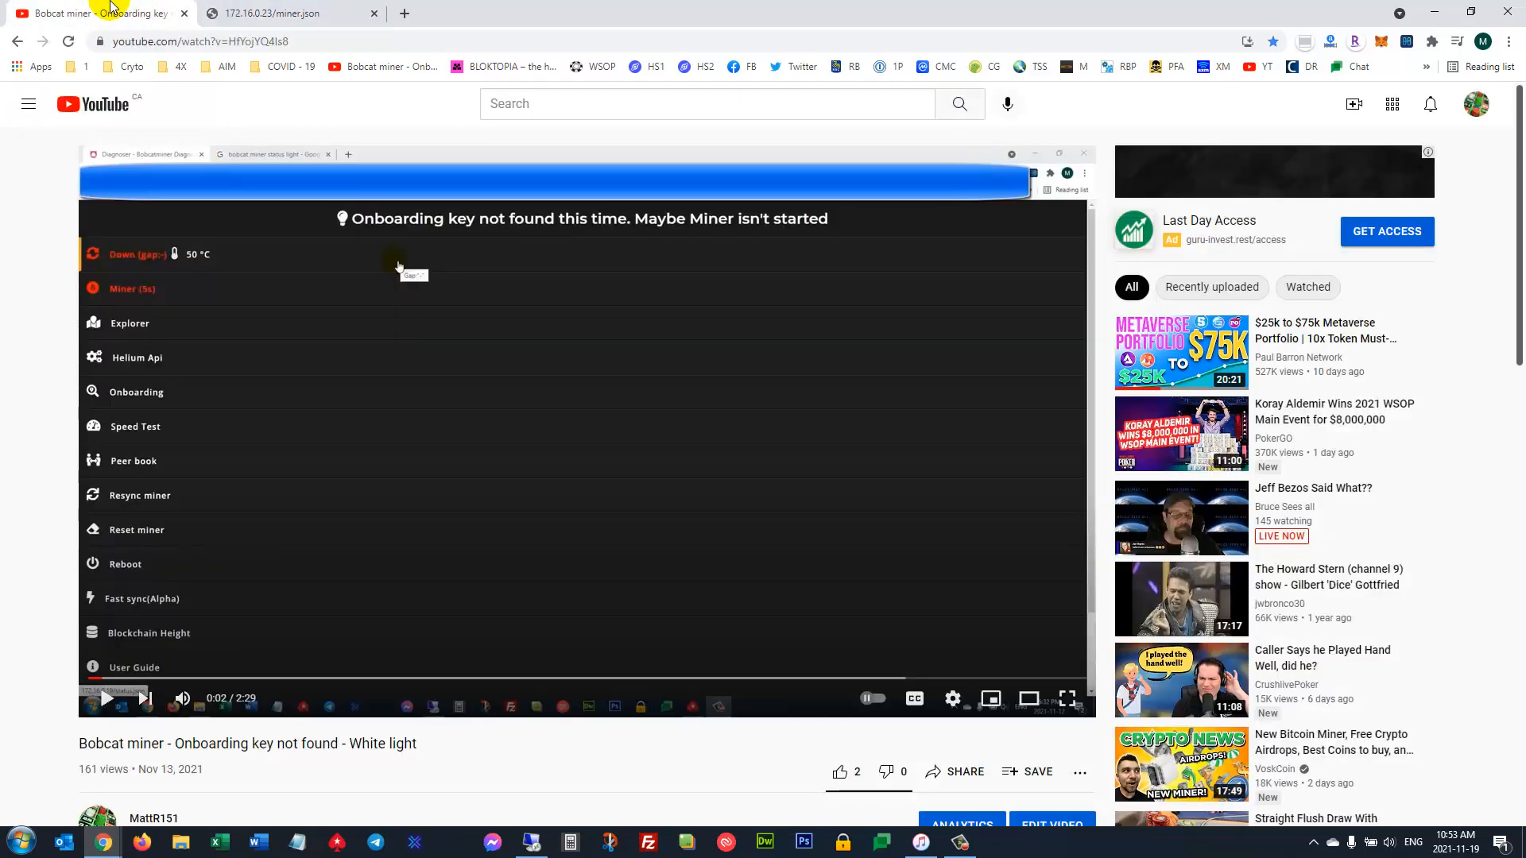
click(263, 13)
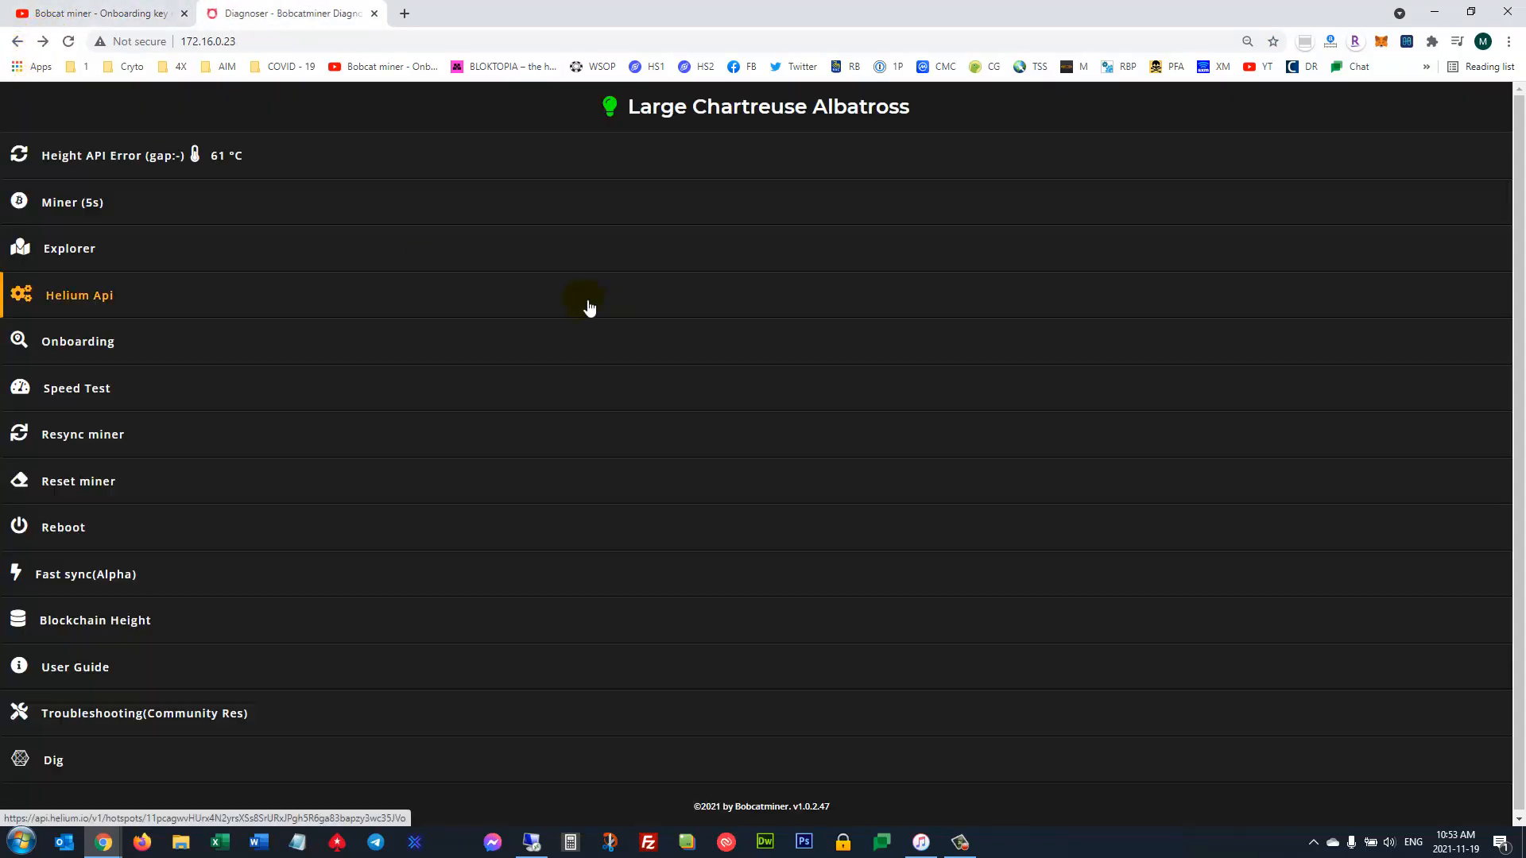
mouse_move(588, 305)
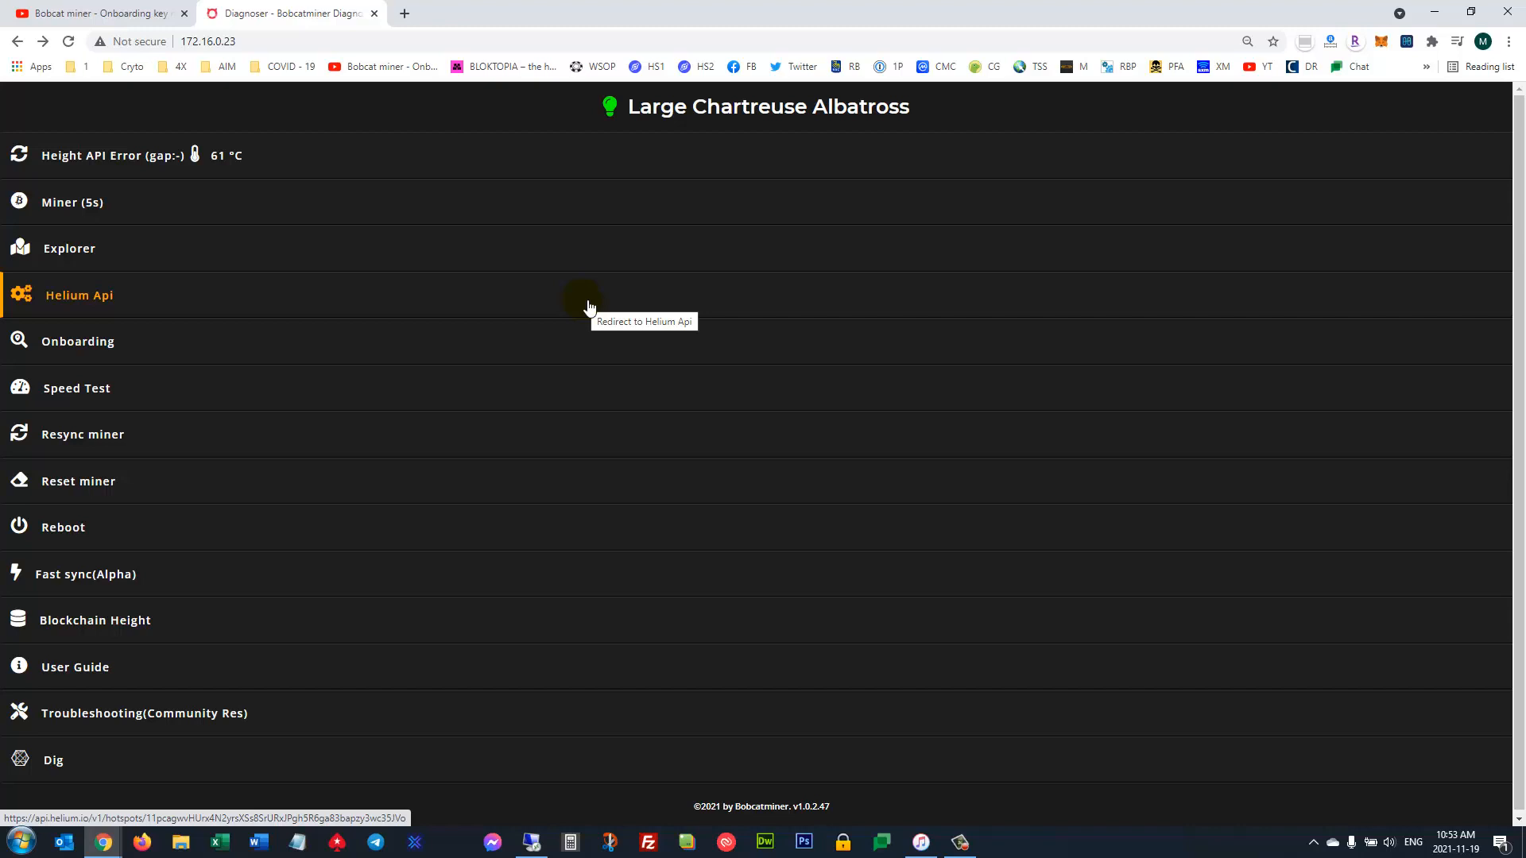
mouse_move(470, 335)
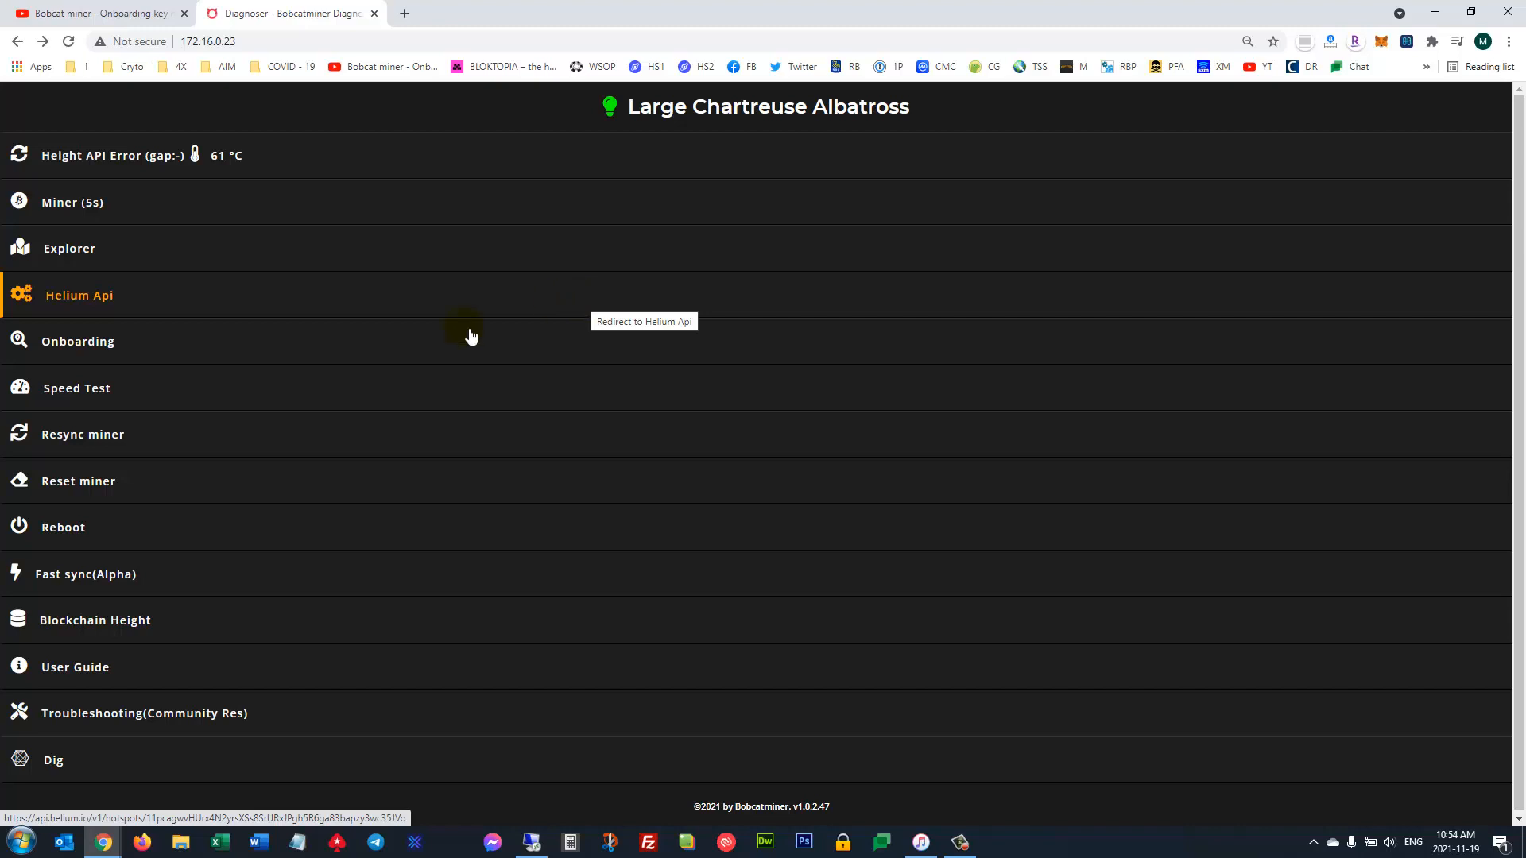
mouse_move(79, 480)
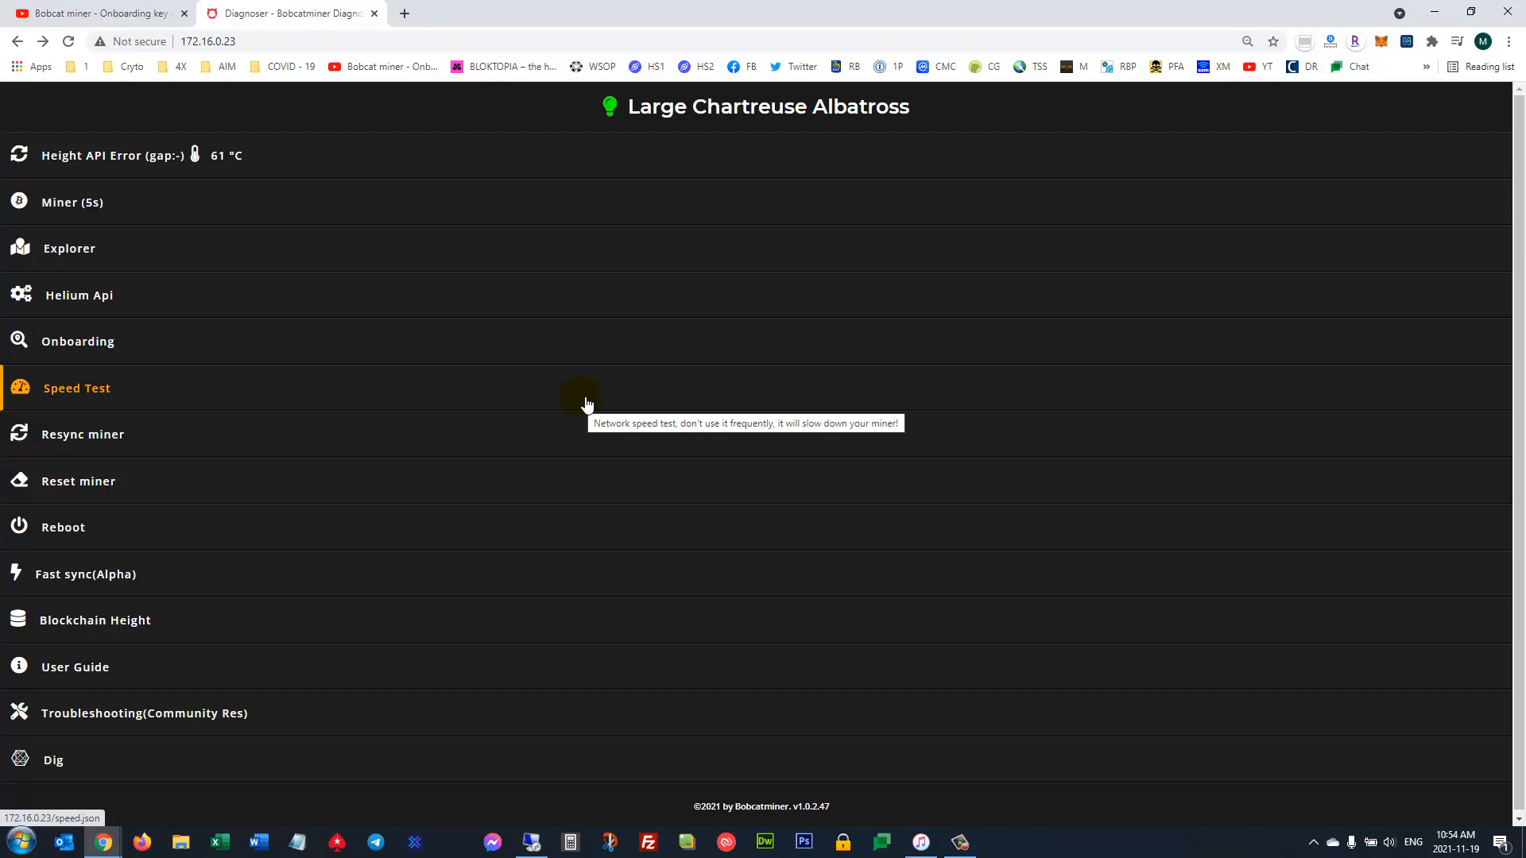
mouse_move(544, 398)
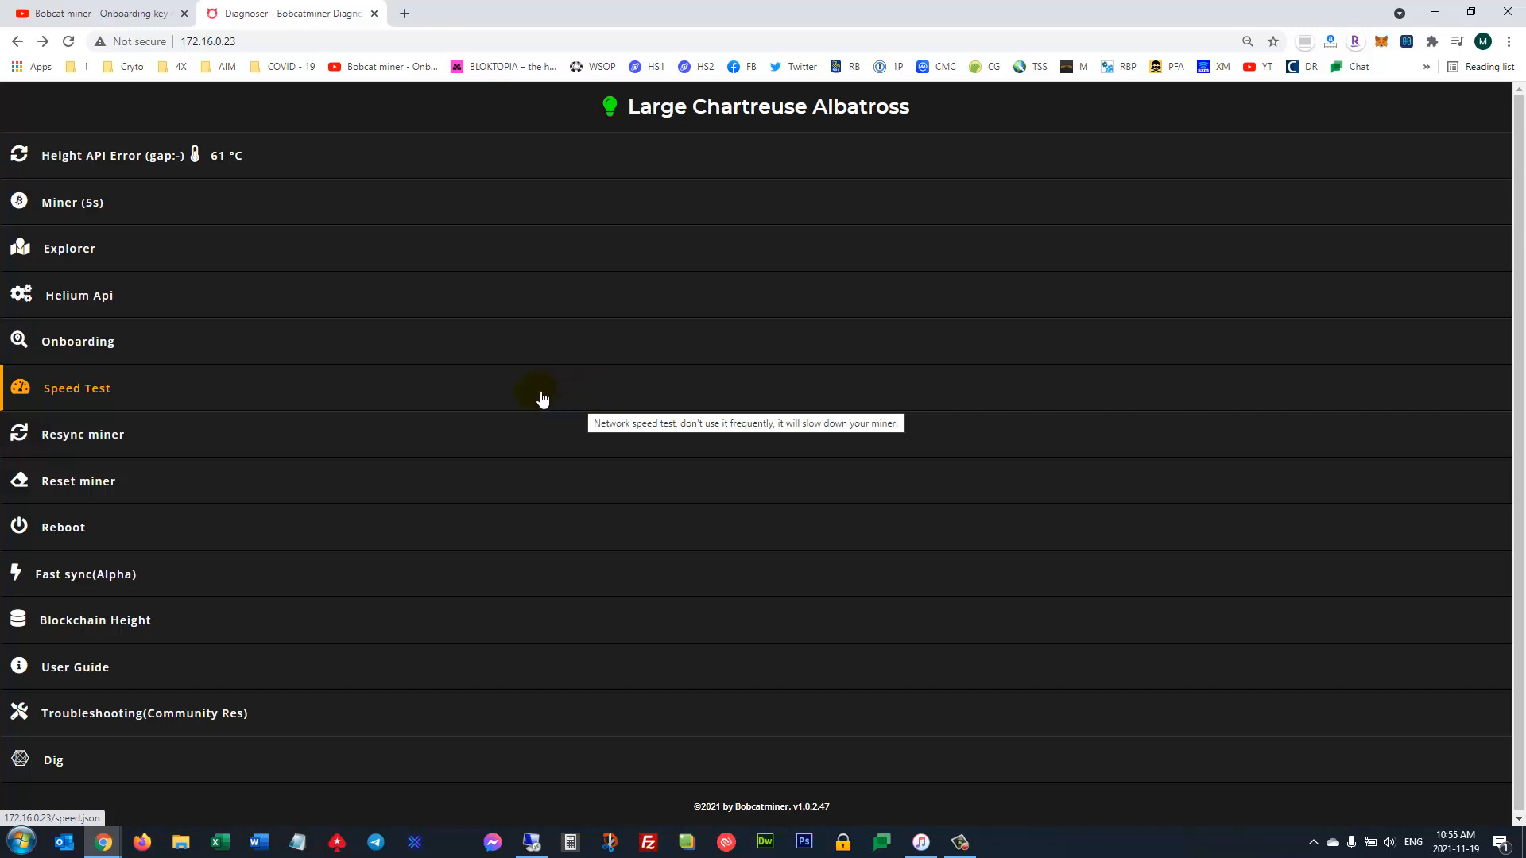
mouse_move(111, 490)
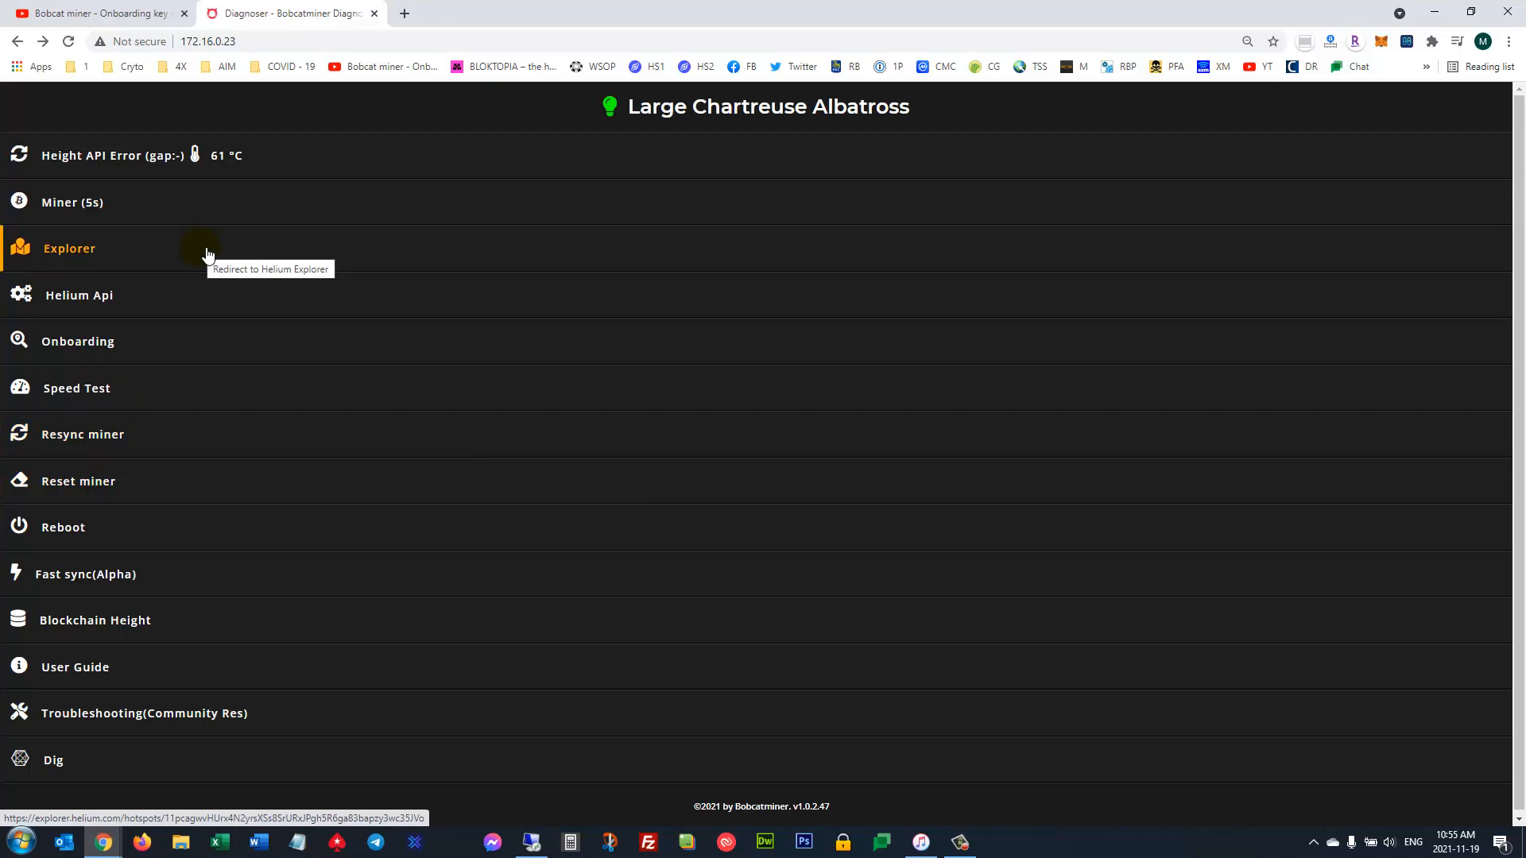
mouse_move(588, 174)
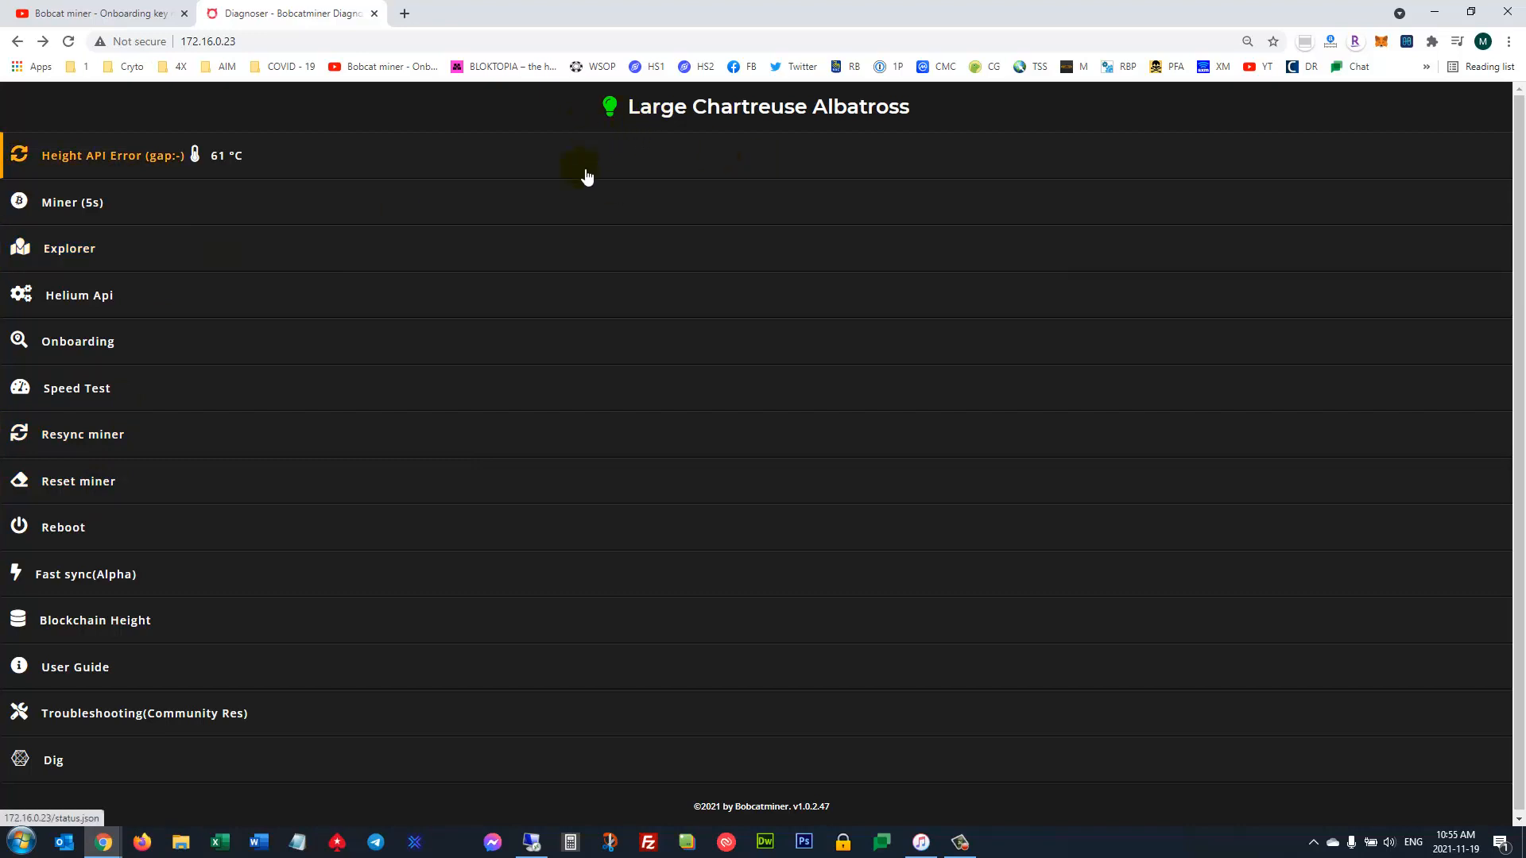
mouse_move(763, 458)
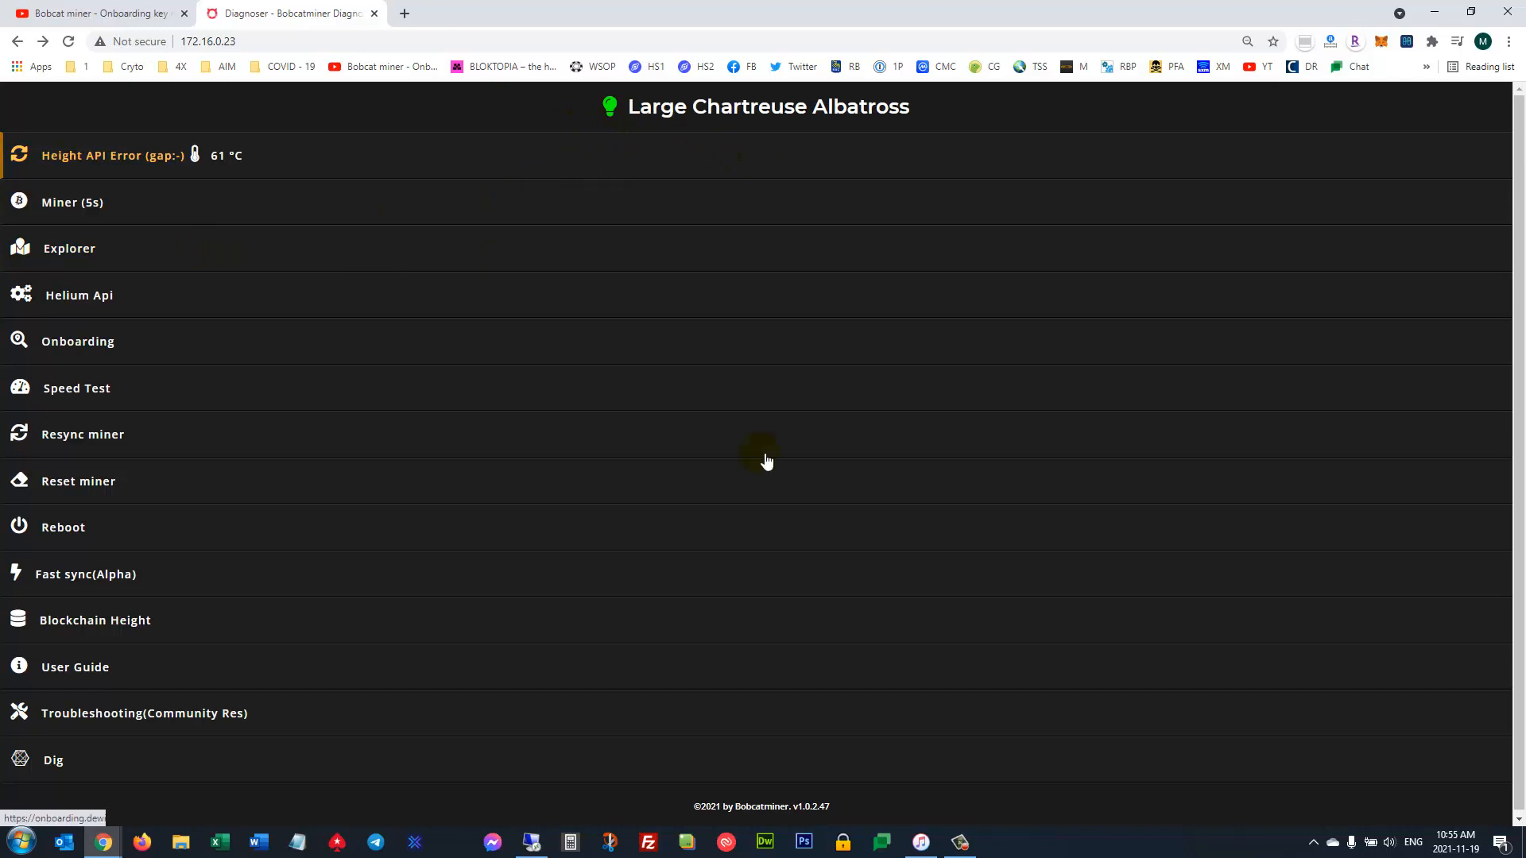